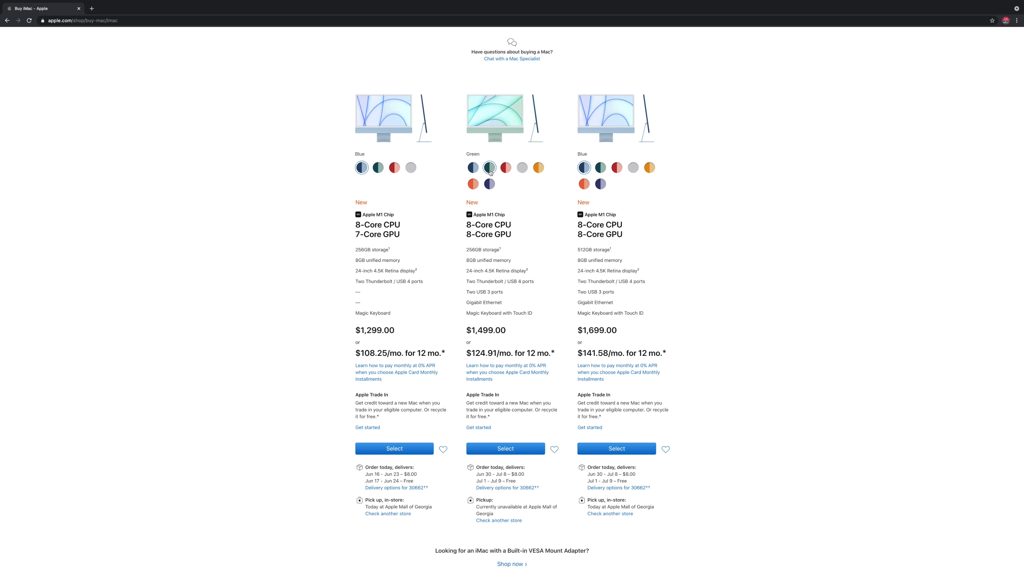
- Preview the $1,499 iMac in pink and yellow colour finishes, then power on to the hello screen
left_click(506, 168)
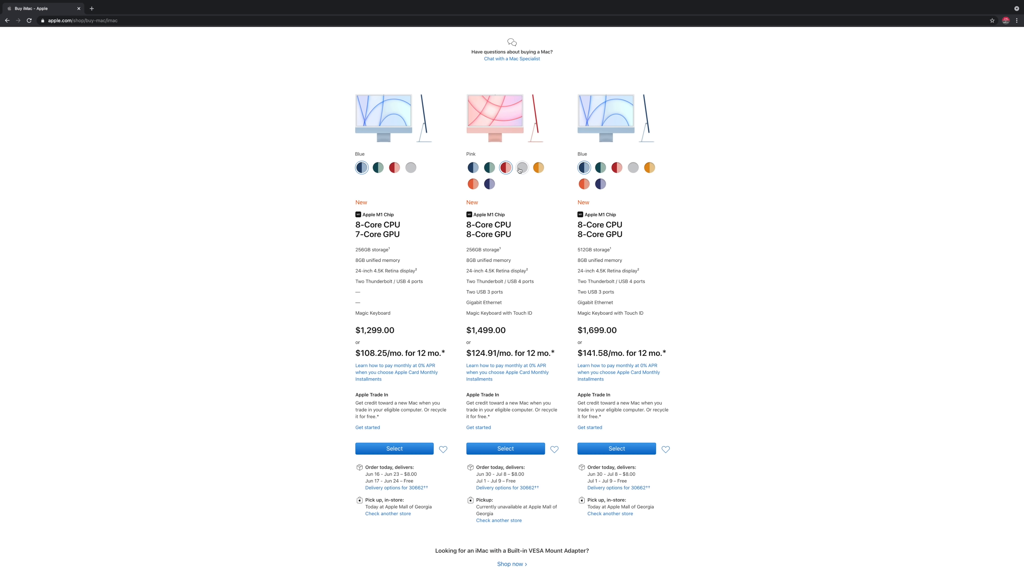
left_click(538, 167)
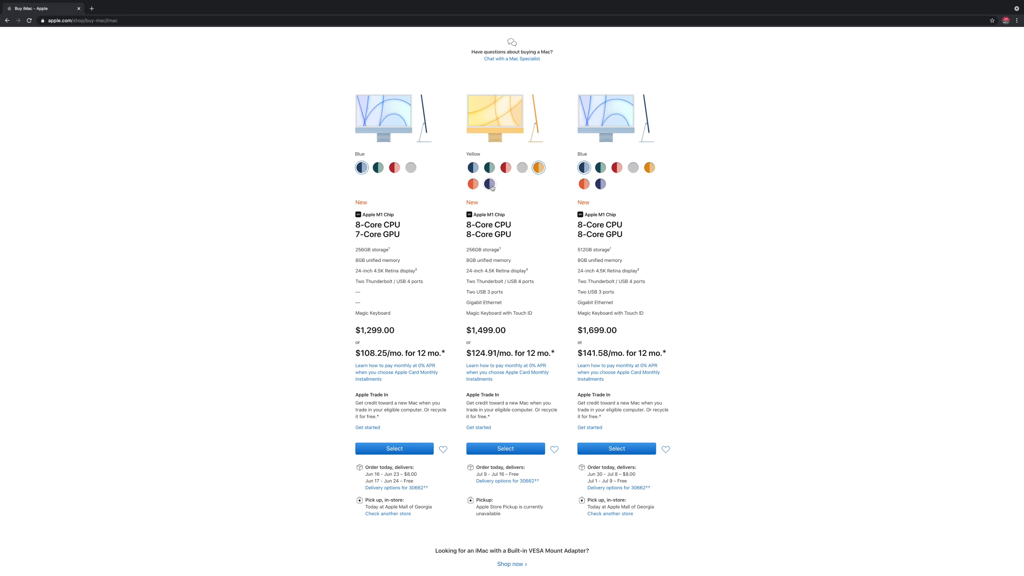
left_click(473, 183)
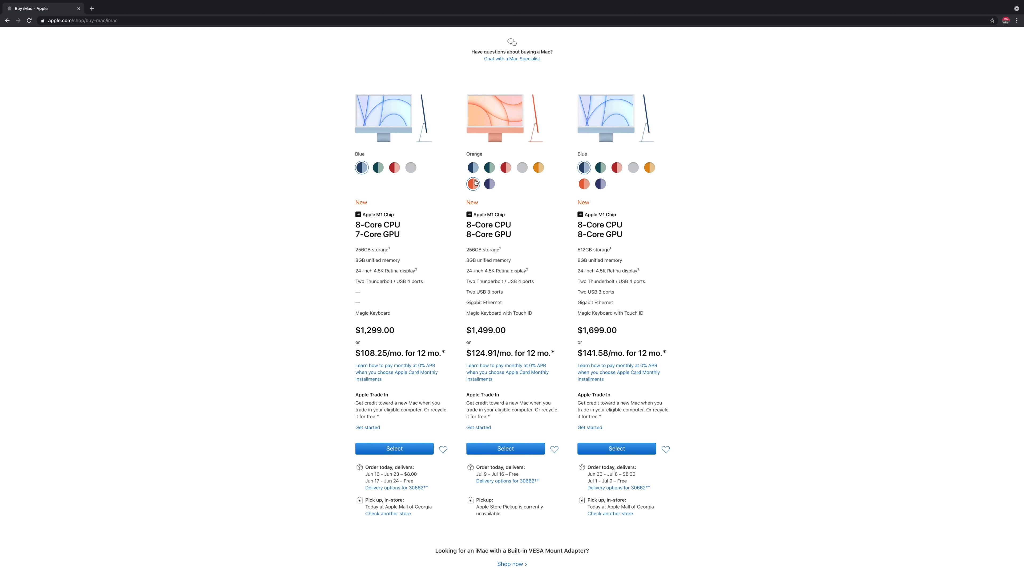
left_click(473, 168)
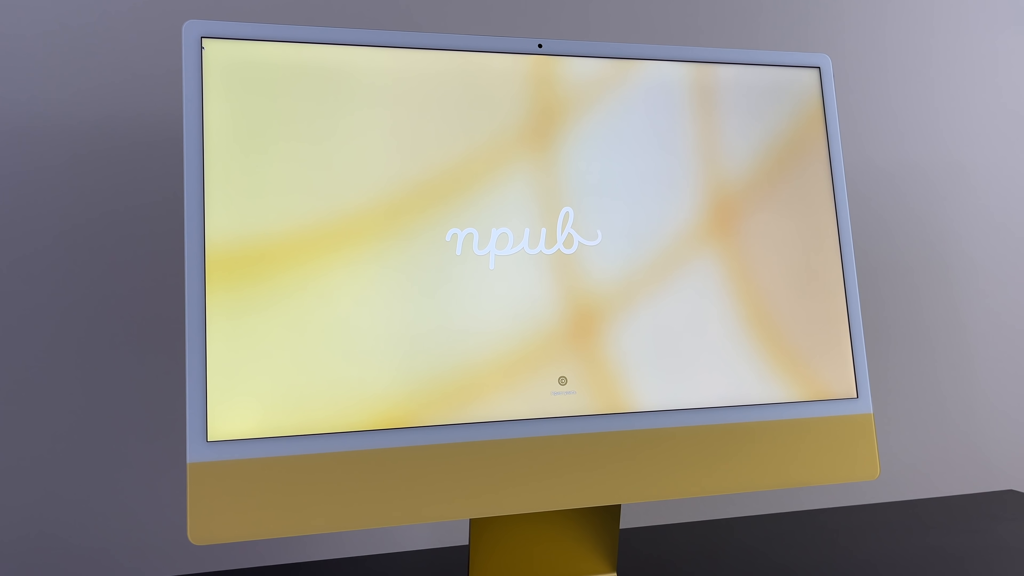
type("em")
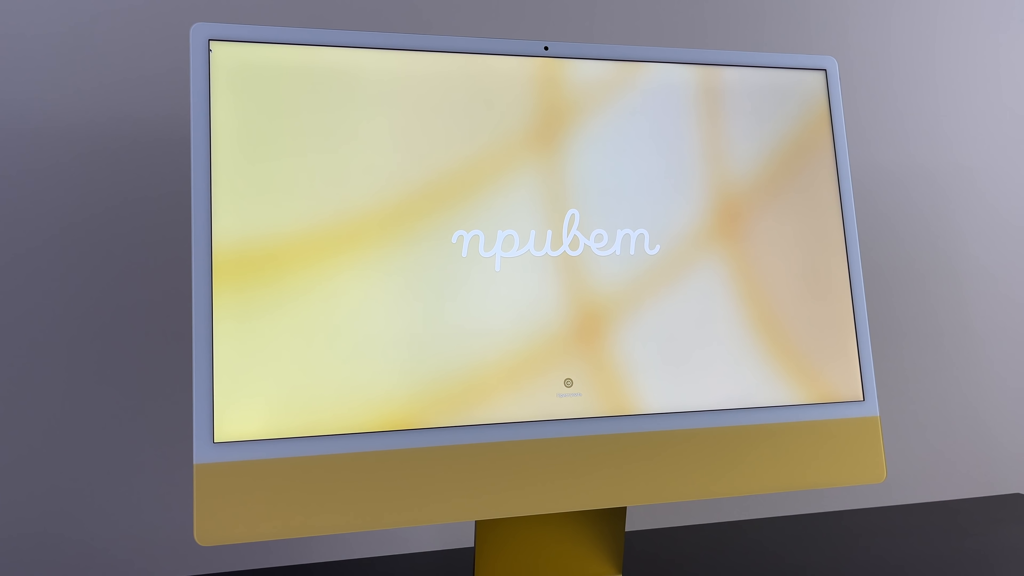